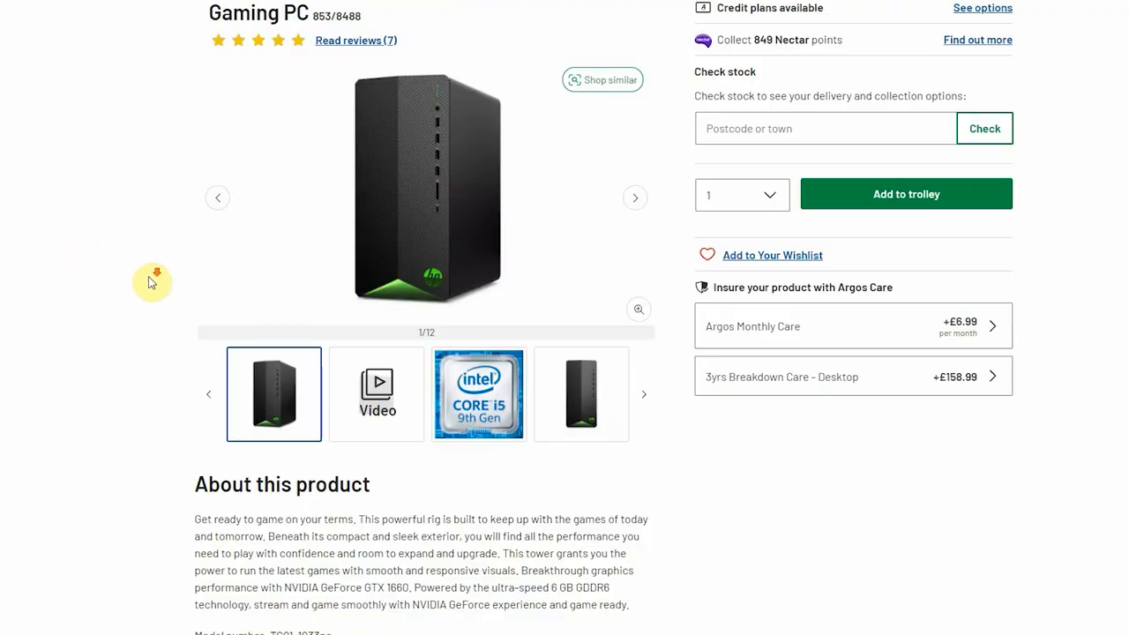
- Scroll further down the Argos HP Pavilion gaming PC product page
{"action": "scroll", "scroll_direction": "down", "scroll_amount": 3}
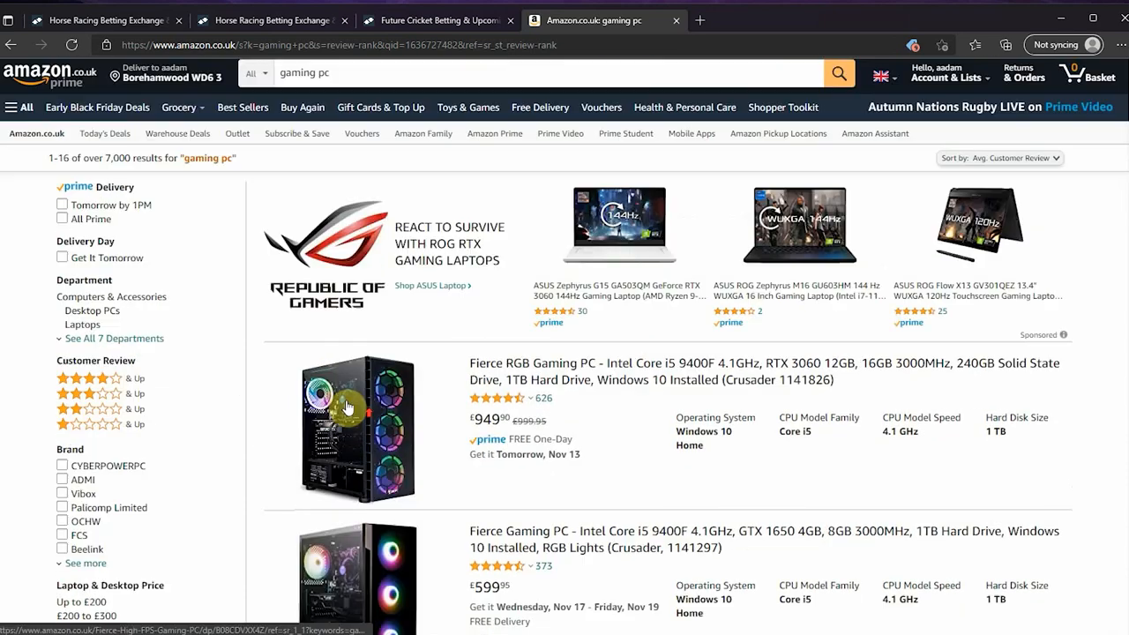
- Browse to the end of the first results page and go to page 2 of gaming pc results
{"action": "scroll", "scroll_direction": "down", "scroll_amount": 3}
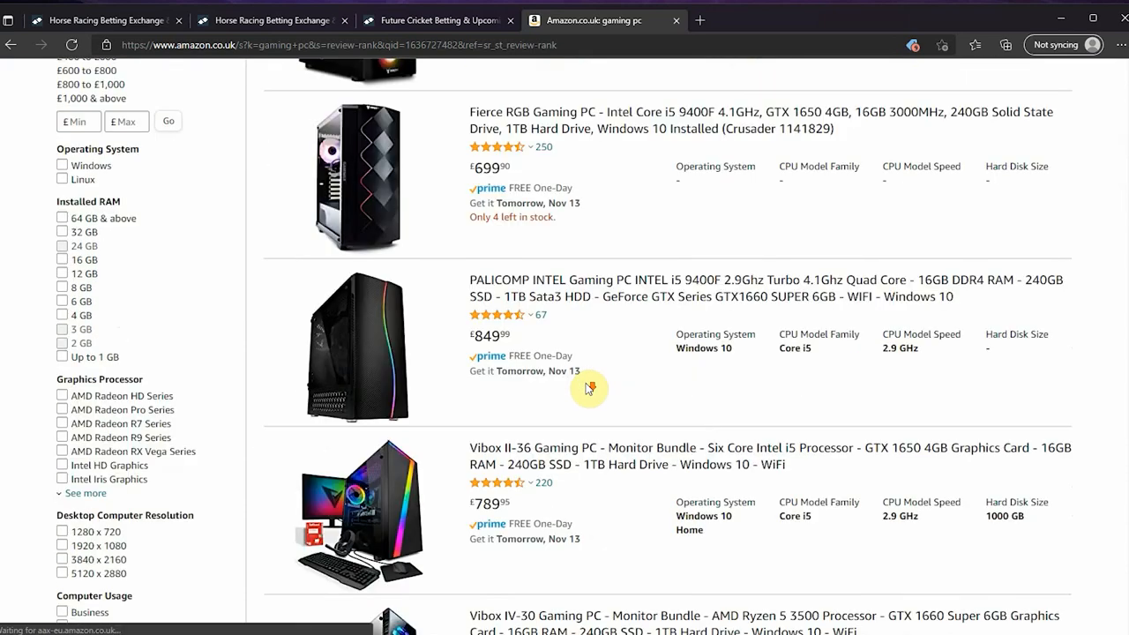
{"action": "scroll", "scroll_direction": "down", "scroll_amount": 3}
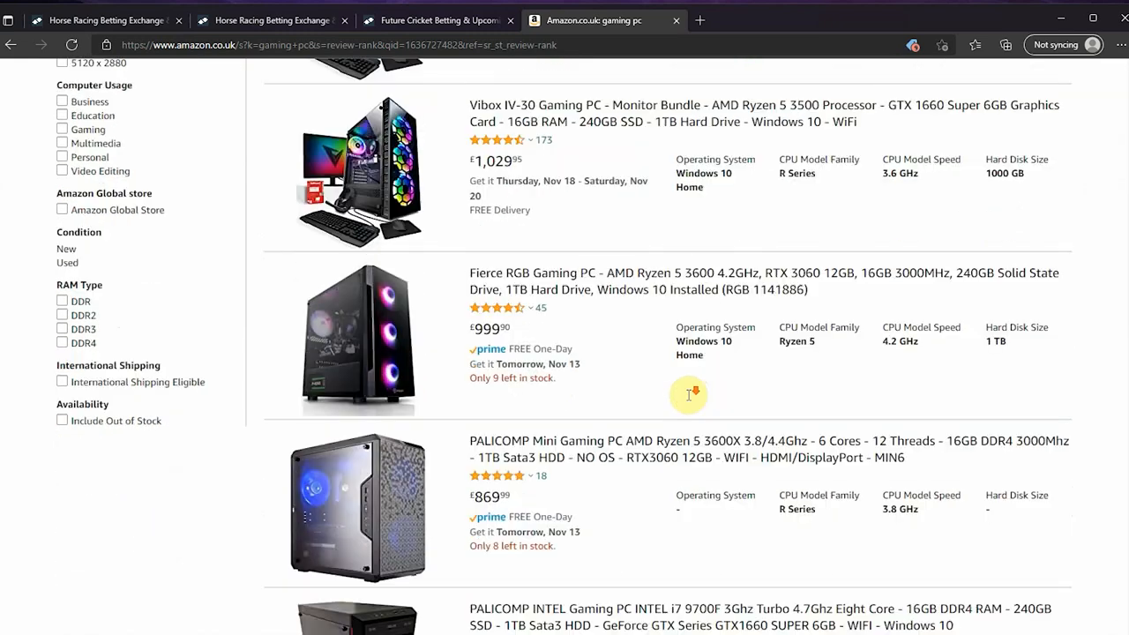
{"action": "scroll", "scroll_direction": "down", "scroll_amount": 3}
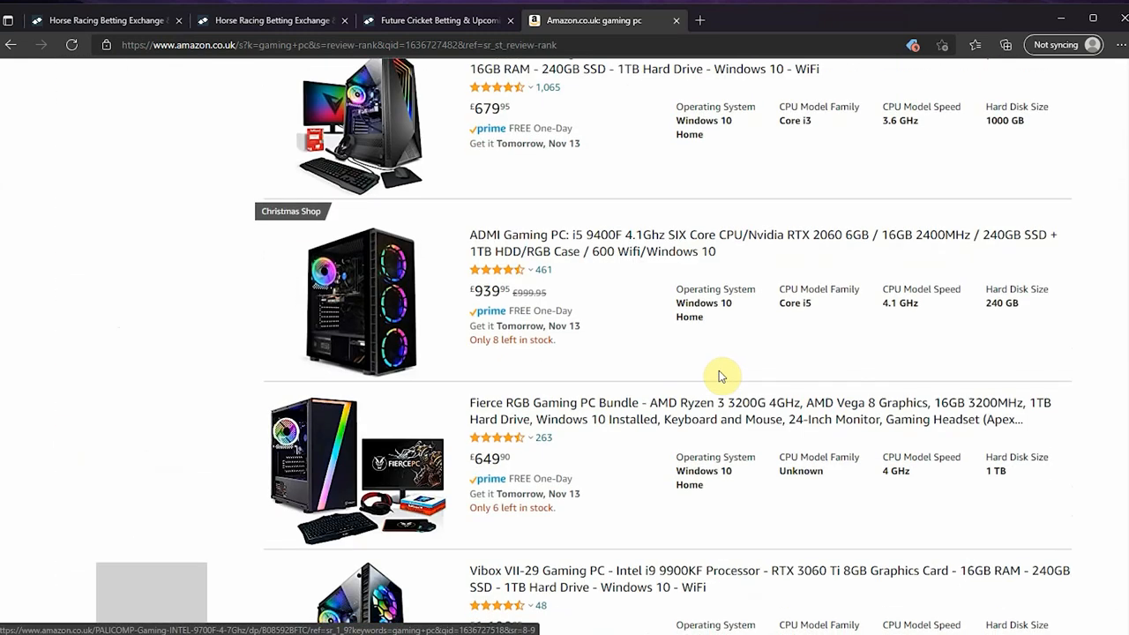
{"action": "scroll", "scroll_direction": "down", "scroll_amount": 3}
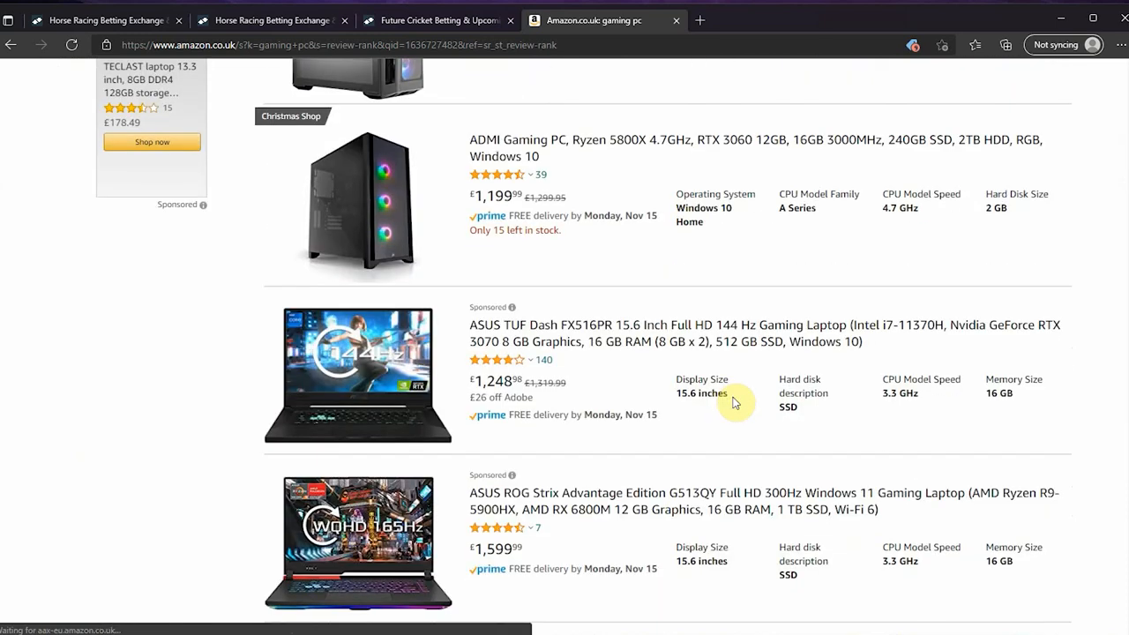
{"action": "left_click", "coordinate": [642, 435]}
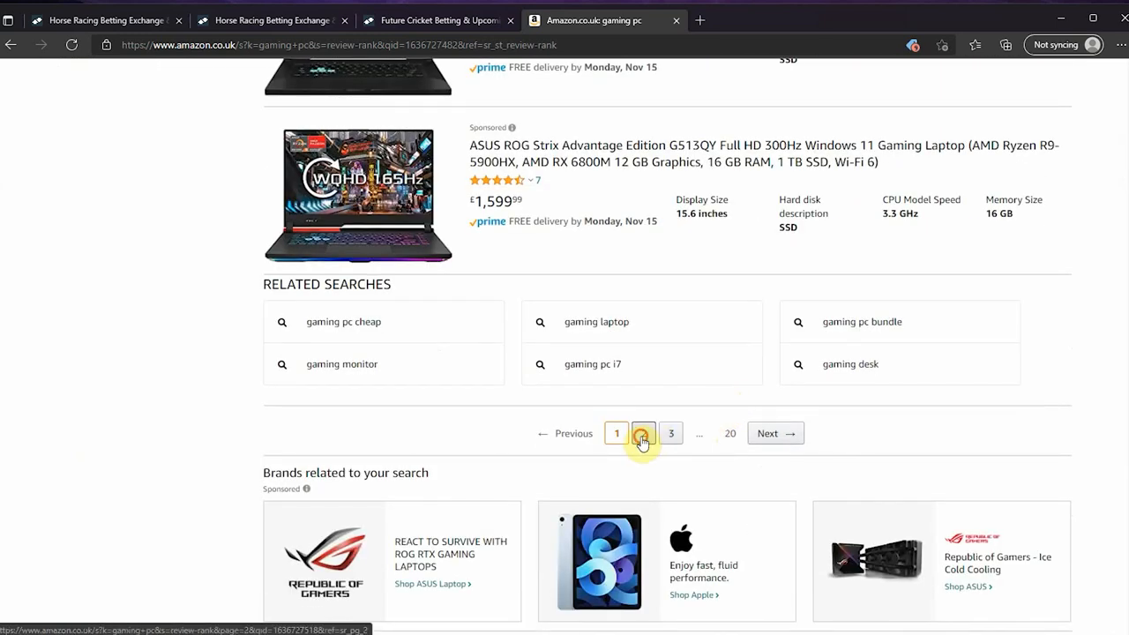
{"action": "left_click", "coordinate": [642, 434]}
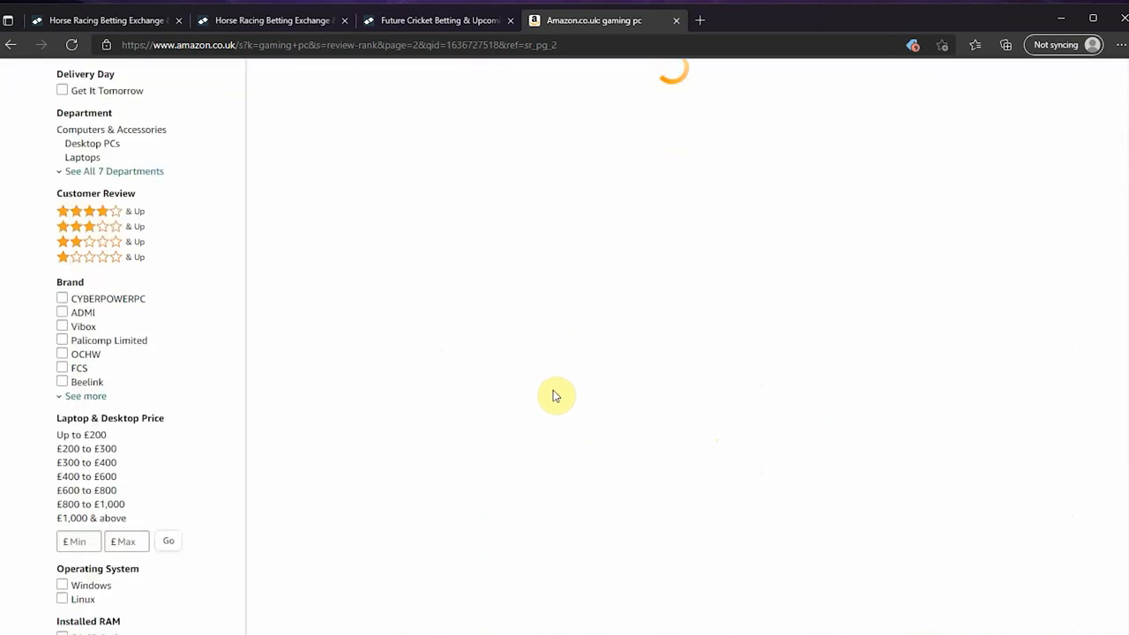